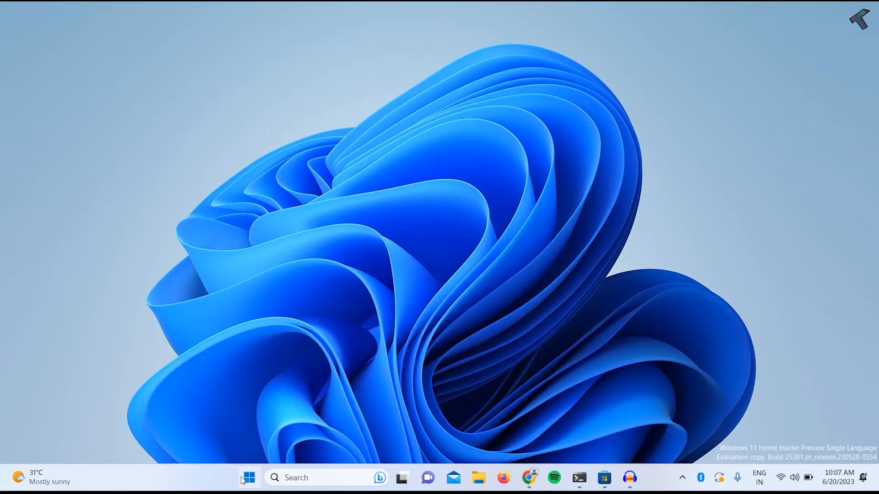
# - Open the Start menu from the taskbar, ready to search
pyautogui.click(477, 482)
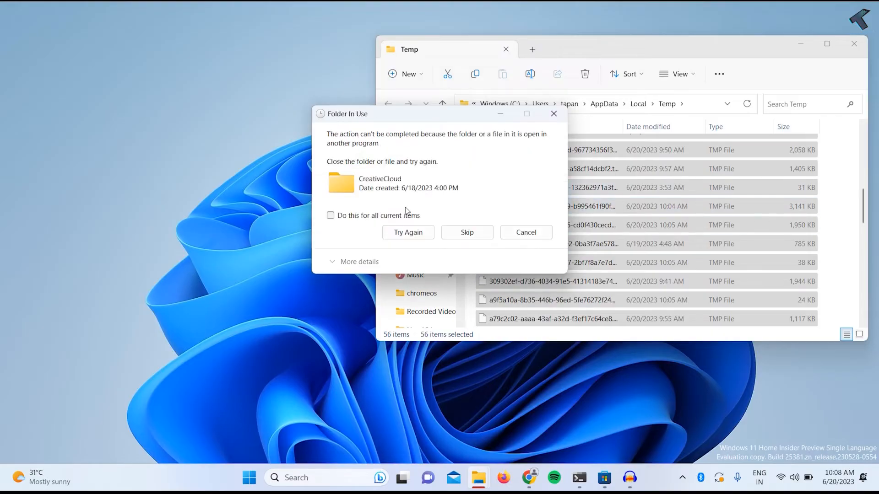
# - Skip all in-use items such as the CreativeCloud folder while deleting Temp files
pyautogui.click(249, 477)
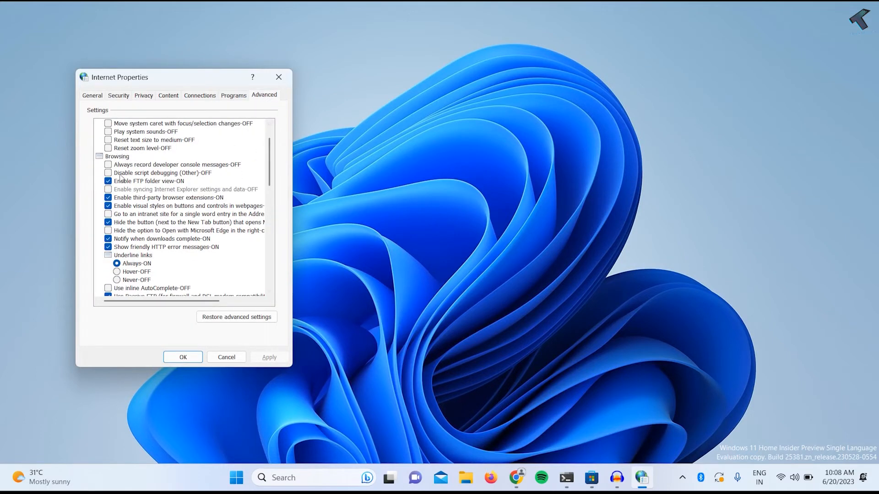
# - Enable 'Disable script debugging (Other)' on the Advanced tab and apply it
pyautogui.click(108, 172)
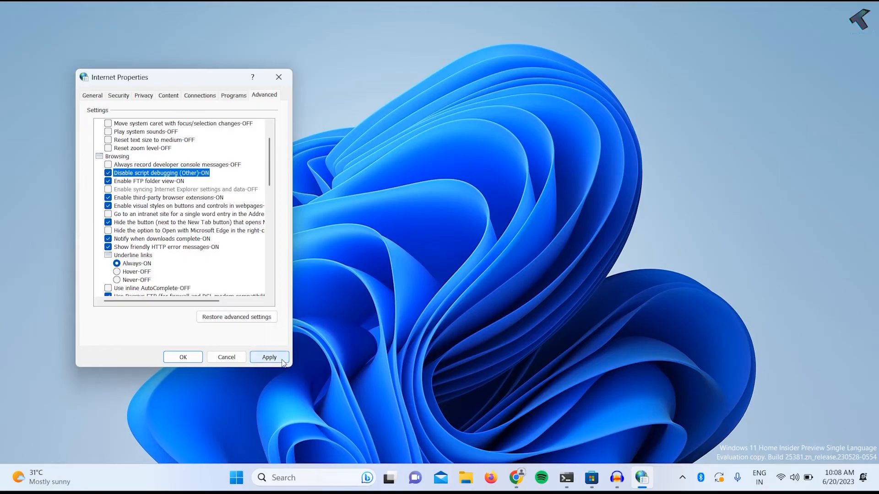
pyautogui.click(182, 357)
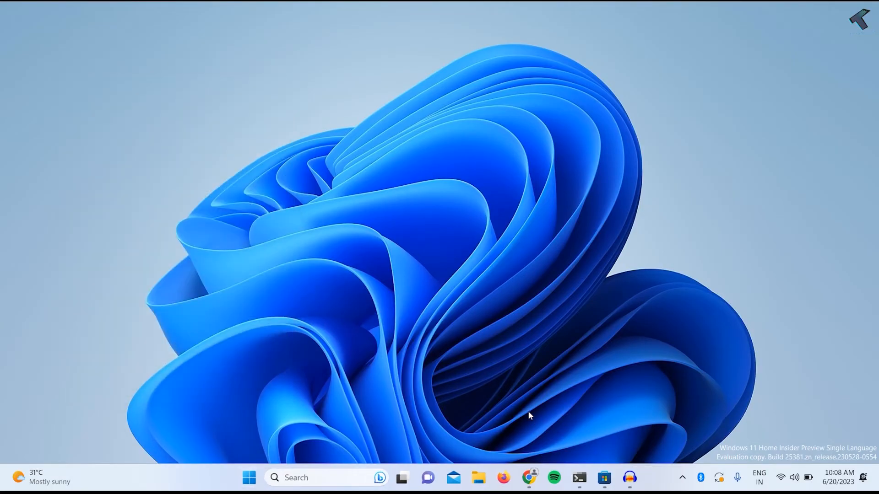